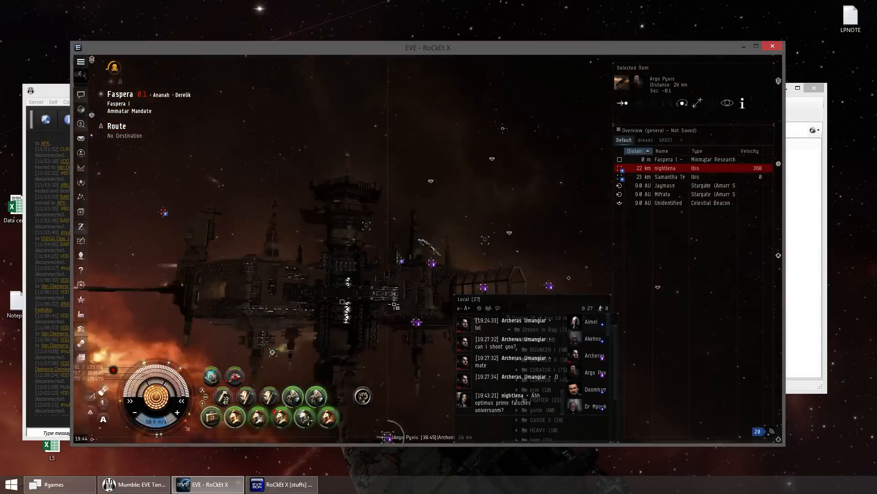
- Lock the two Drifter Battleships and the Archon as targets and show the drone bay
right_click(402, 351)
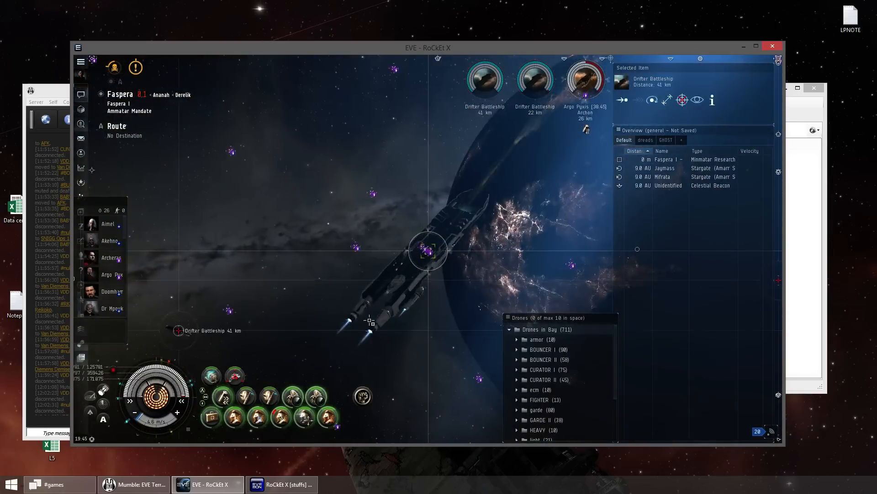
- Bring up the chat channel list while the Drifters close to 15 km and 38 km
right_click(535, 78)
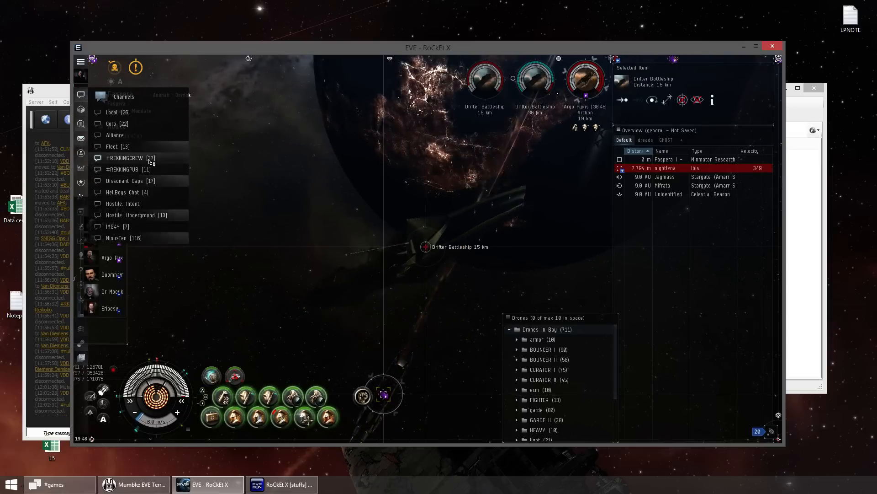
- Open the Fleet chat channel to read combat reports on the Drifter Battleship
click(116, 146)
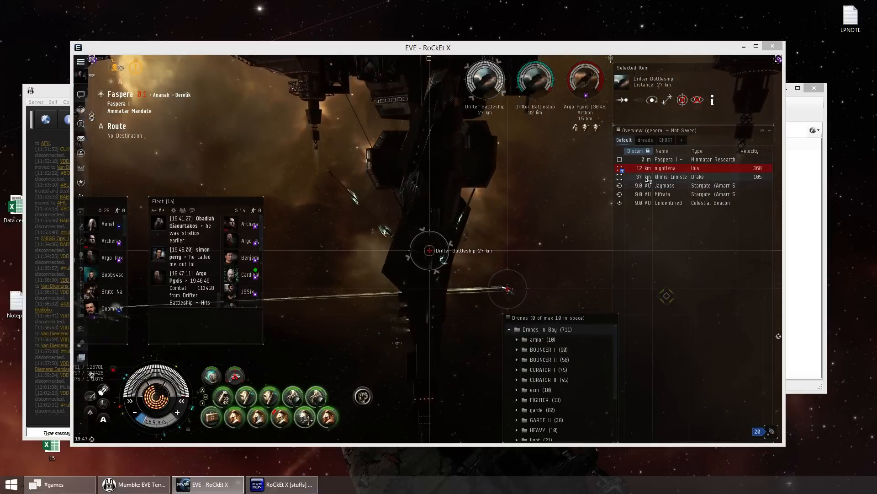
- Finish off one Drifter Battleship and select the allied Archon about 2 km away
click(677, 176)
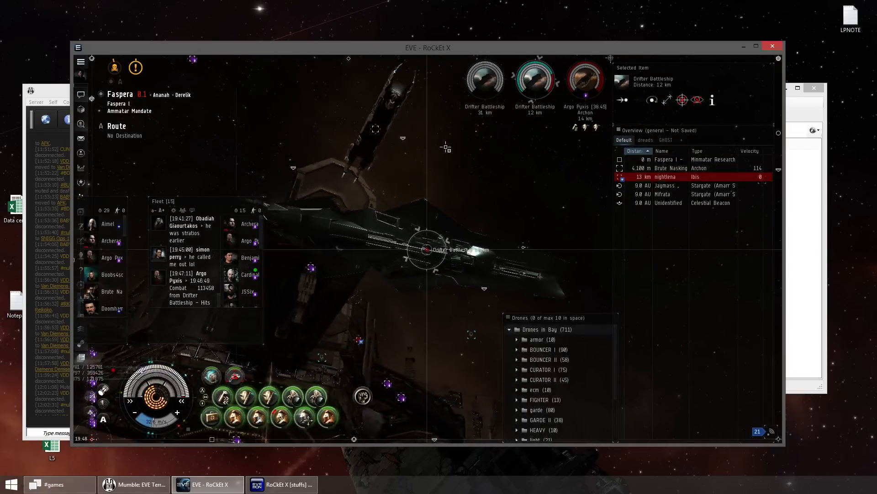
click(674, 167)
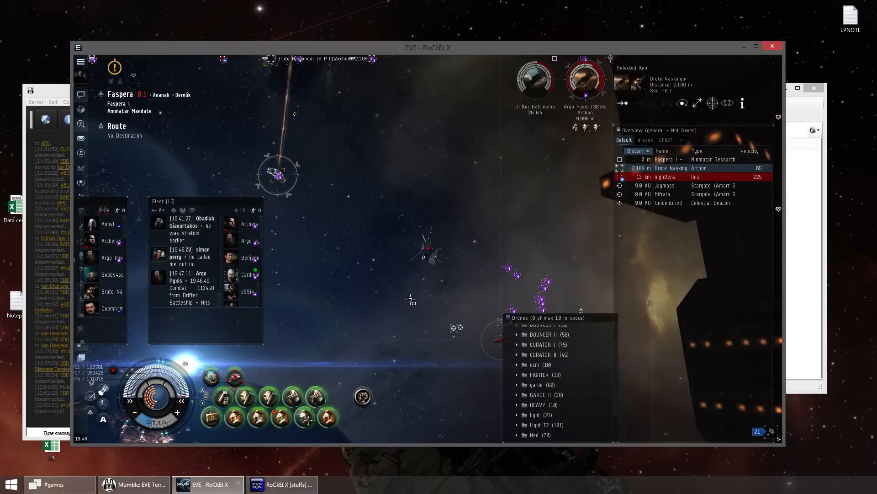
- Keep fighting the remaining Drifter and view the Killswitch Archon's fitting overview
click(428, 251)
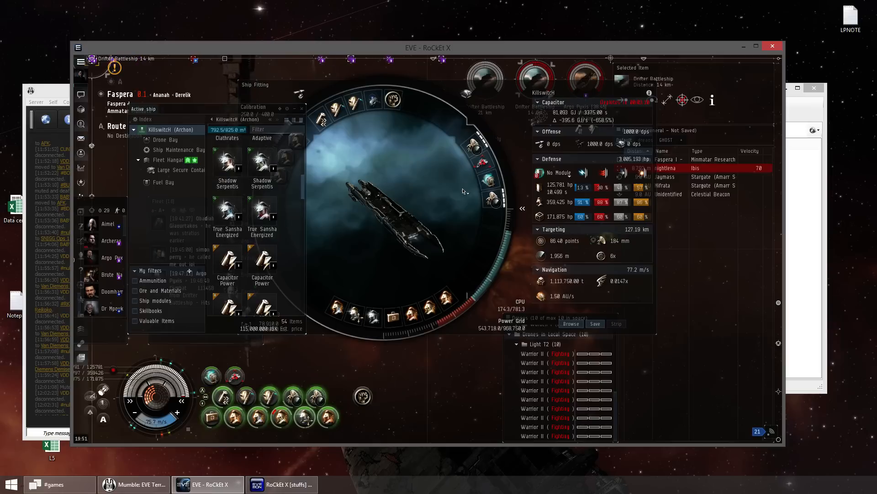
mouse_move(227, 263)
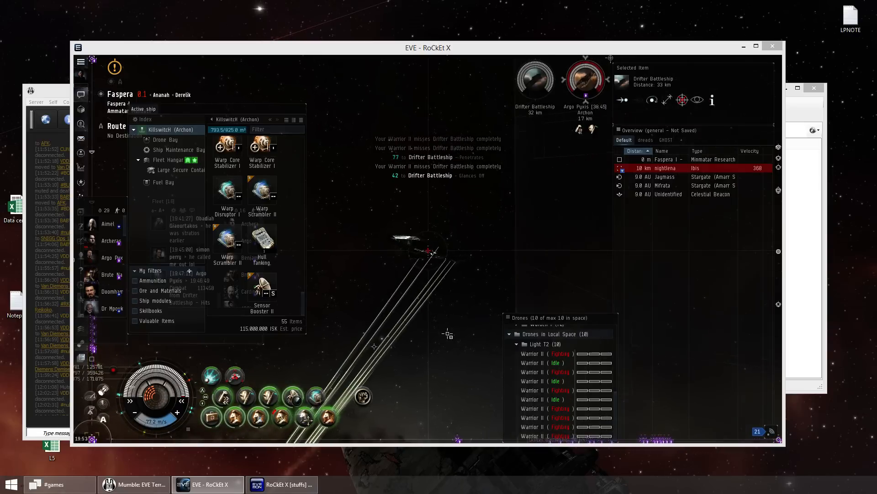
- Send all ten Warrior II drones against the Drifter Battleship and select the allied Proteus
right_click(537, 353)
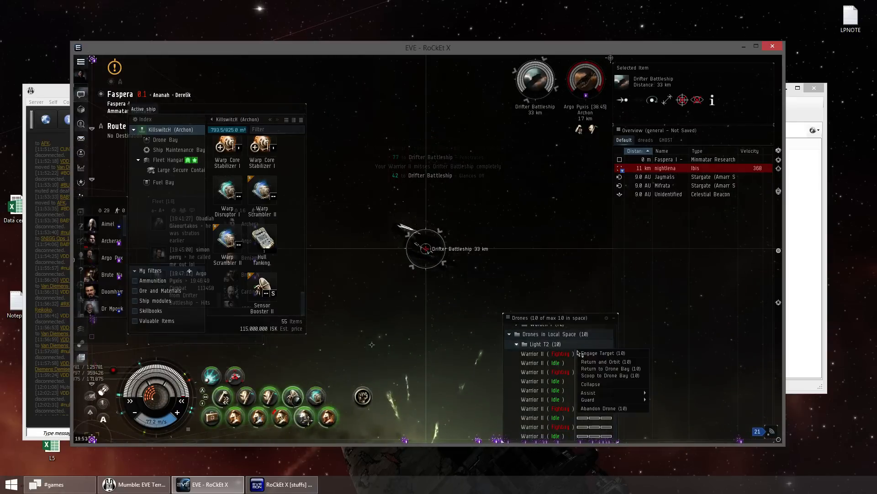
click(605, 353)
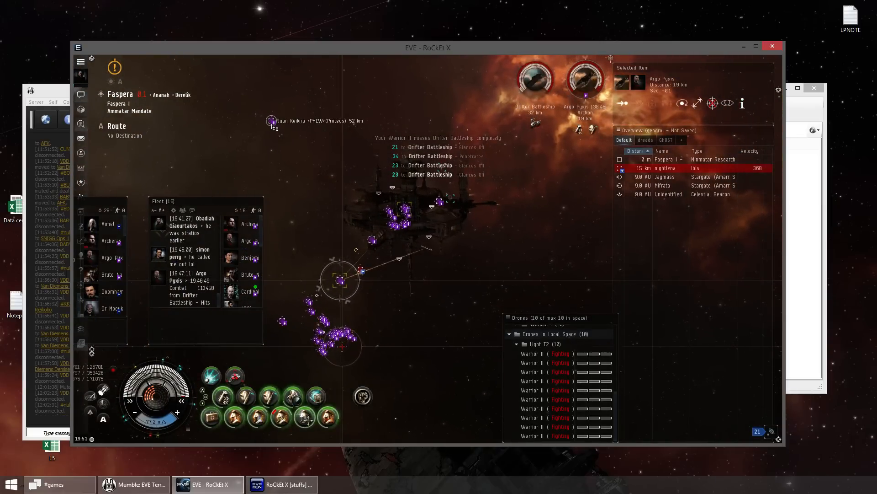
click(271, 122)
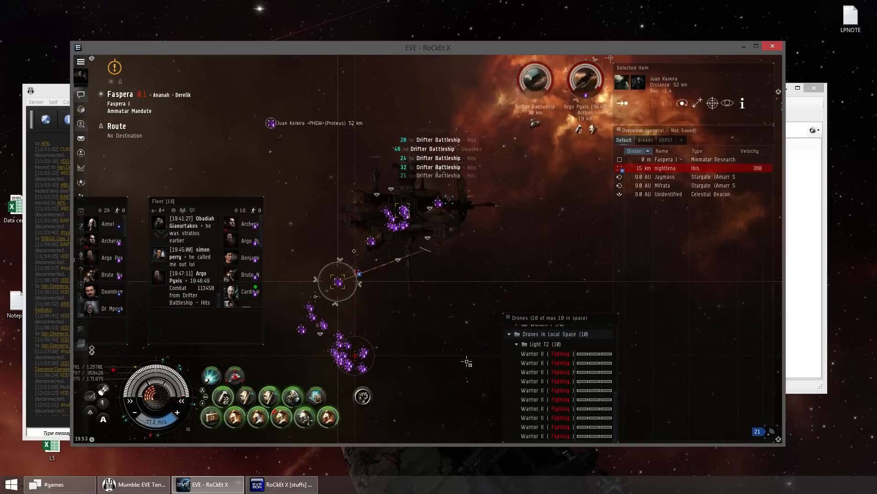